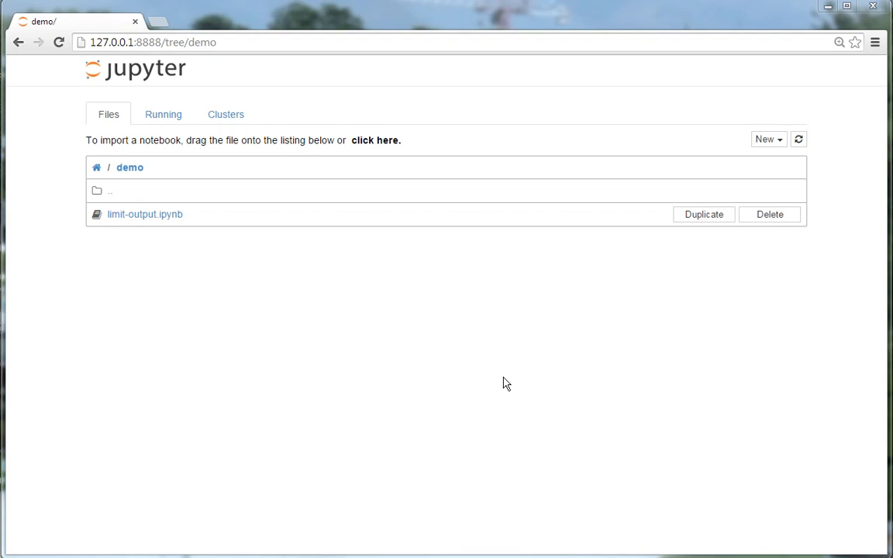
{"action": "mouse_move", "coordinate": [132, 217]}
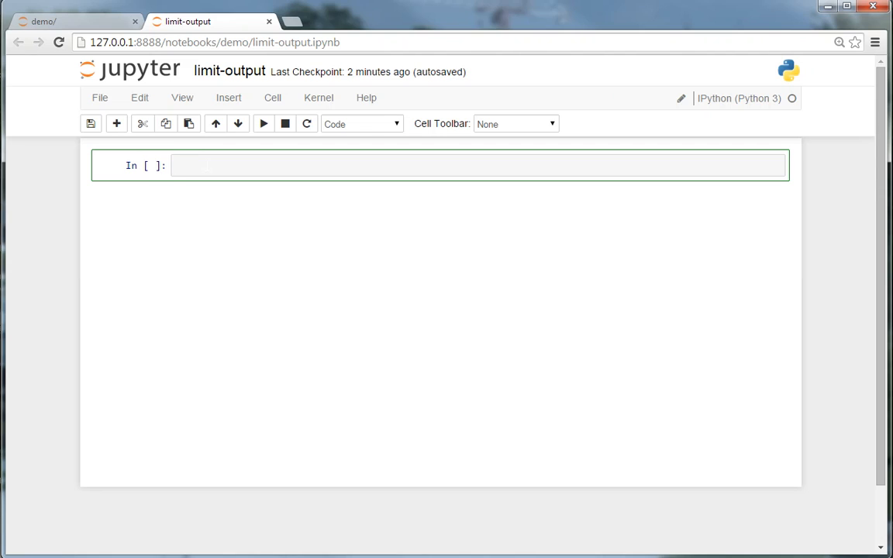
Write a for loop over range(2000) printing "The quick brown fox" and run it
{"action": "type", "text": "for"}
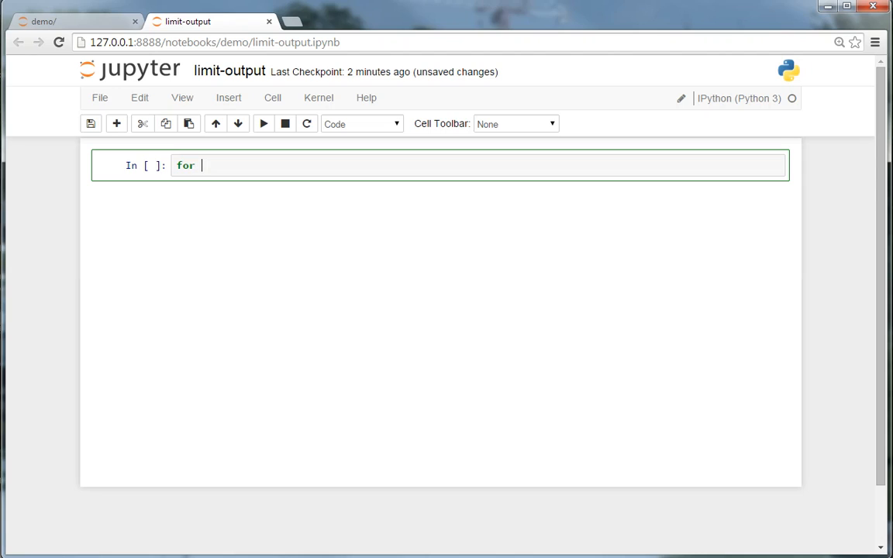
{"action": "type", "text": "i in rang"}
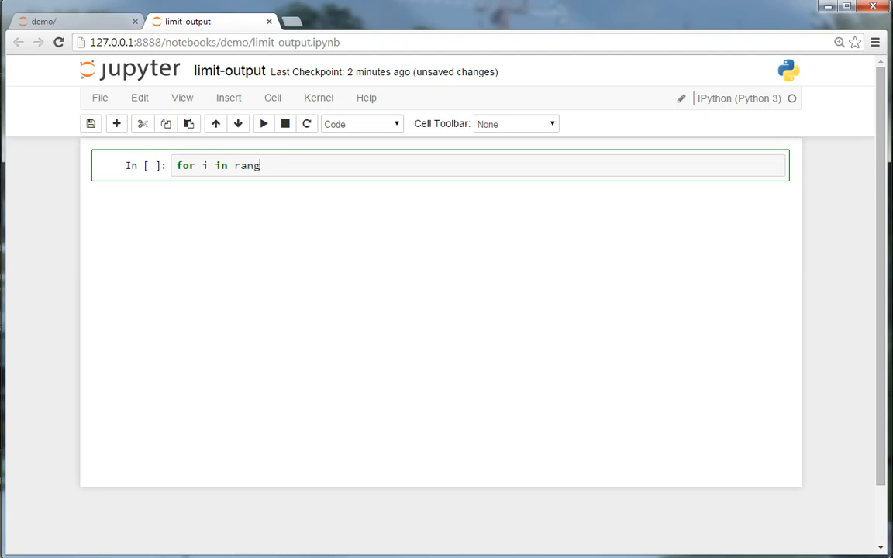
{"action": "type", "text": "e(2000):"}
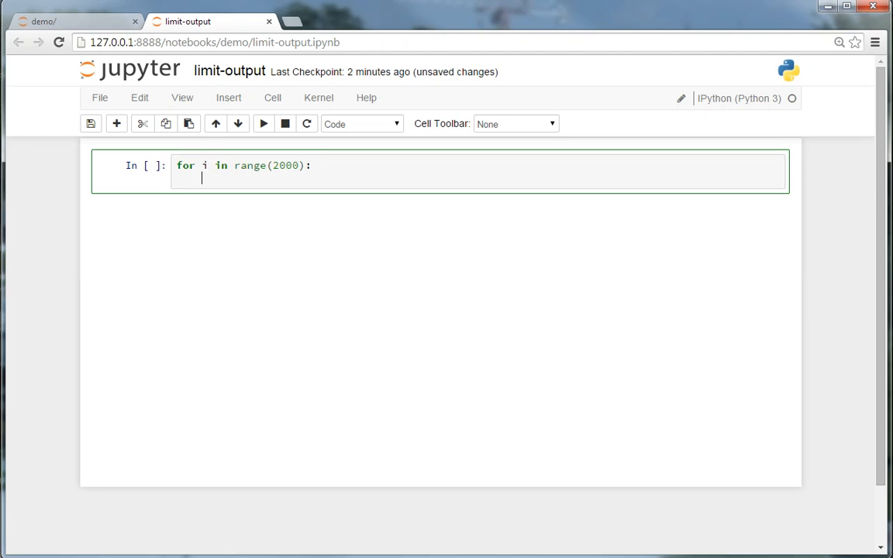
{"action": "type", "text": "print("}
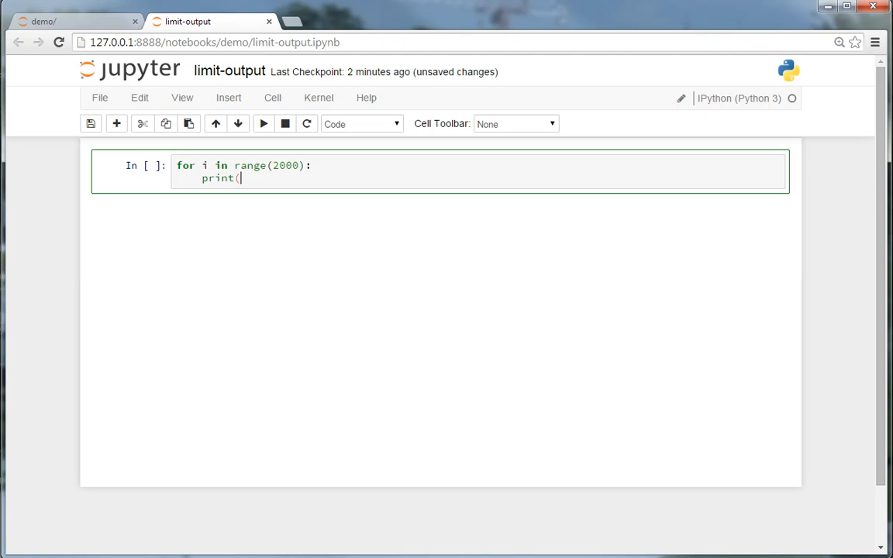
{"action": "type", "text": "\"The"}
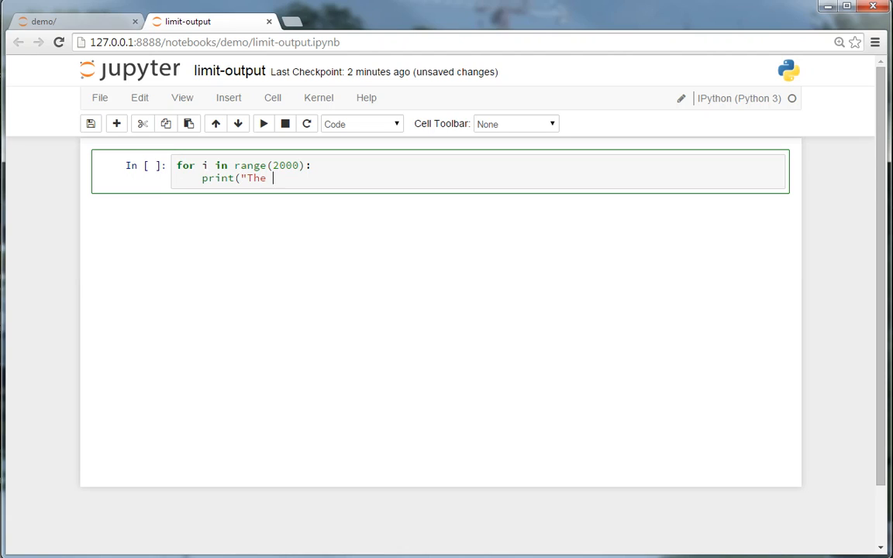
{"action": "type", "text": "quick brown f"}
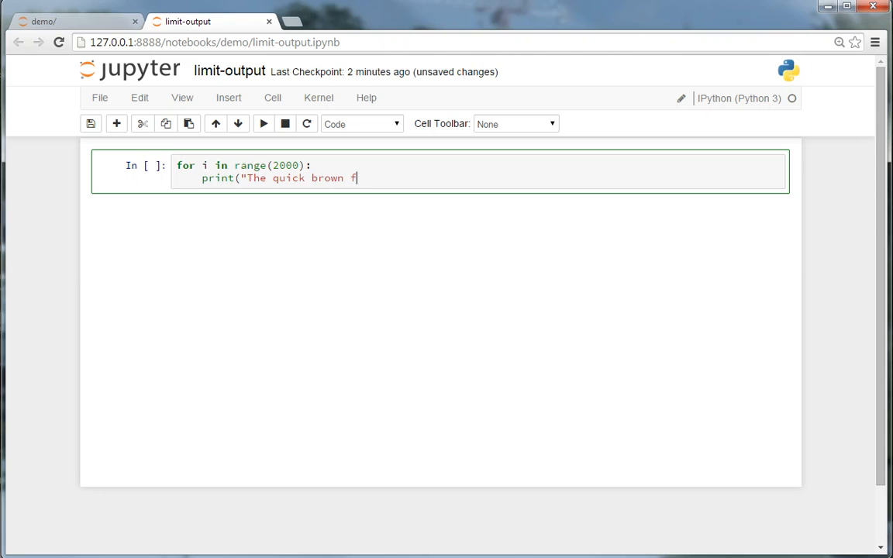
{"action": "type", "text": "ox\")"}
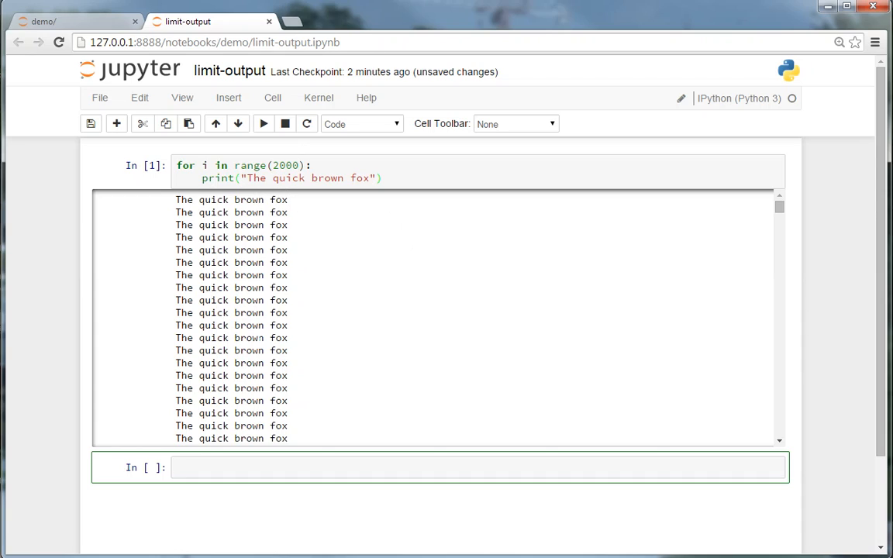
{"action": "left_click", "coordinate": [310, 467]}
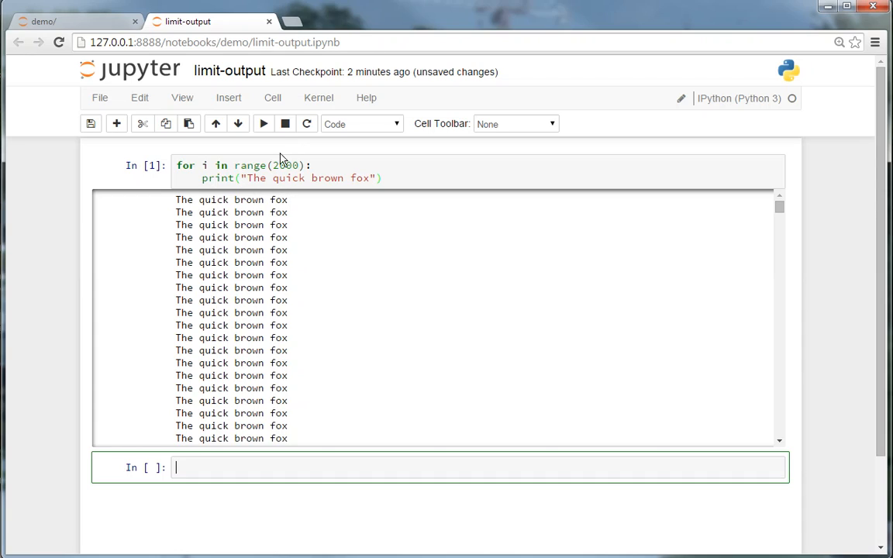
{"action": "left_click", "coordinate": [425, 21]}
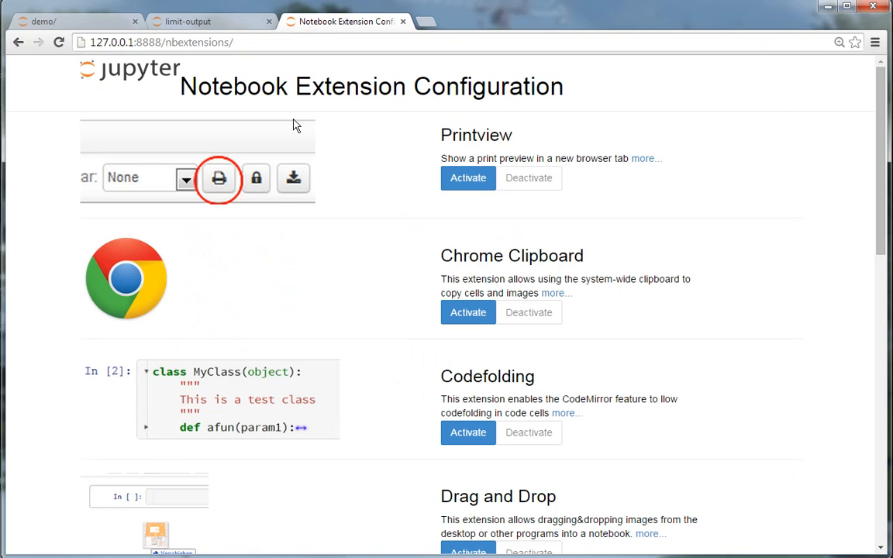
Activate the Limit Output extension on the nbextensions page and return to the notebook
{"action": "scroll", "scroll_direction": "down", "scroll_amount": 3}
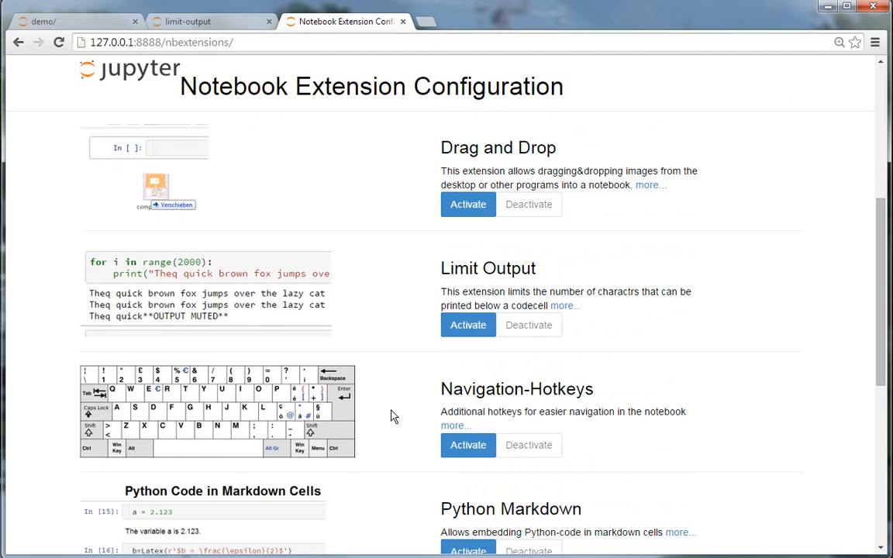
{"action": "scroll", "scroll_direction": "down", "scroll_amount": 3}
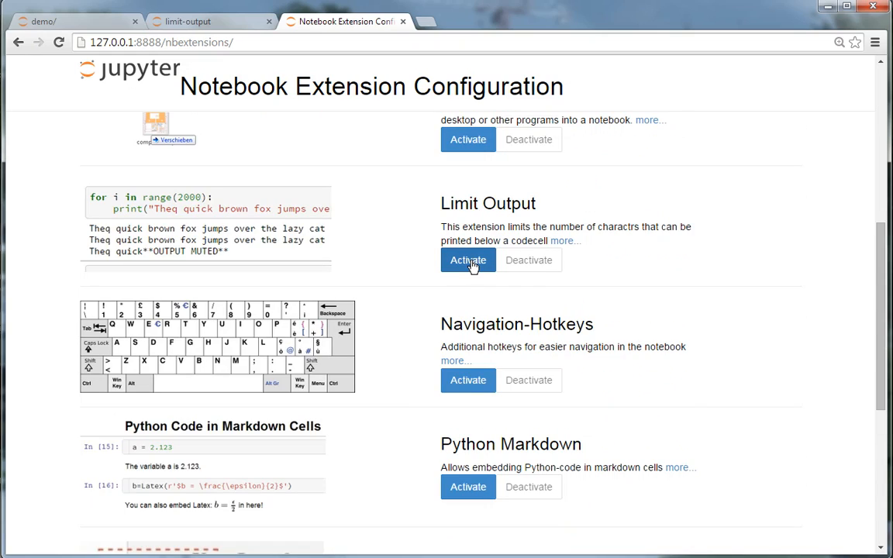
{"action": "left_click", "coordinate": [468, 260]}
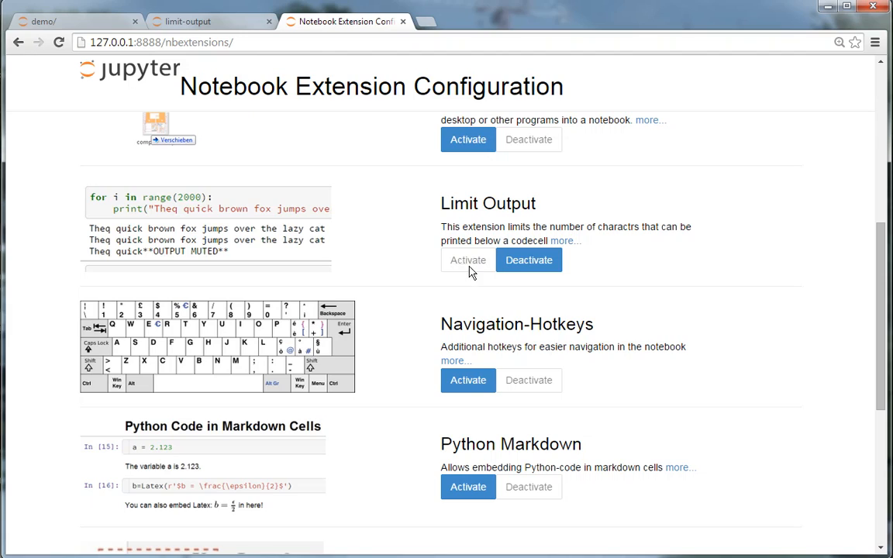
{"action": "left_click", "coordinate": [188, 21]}
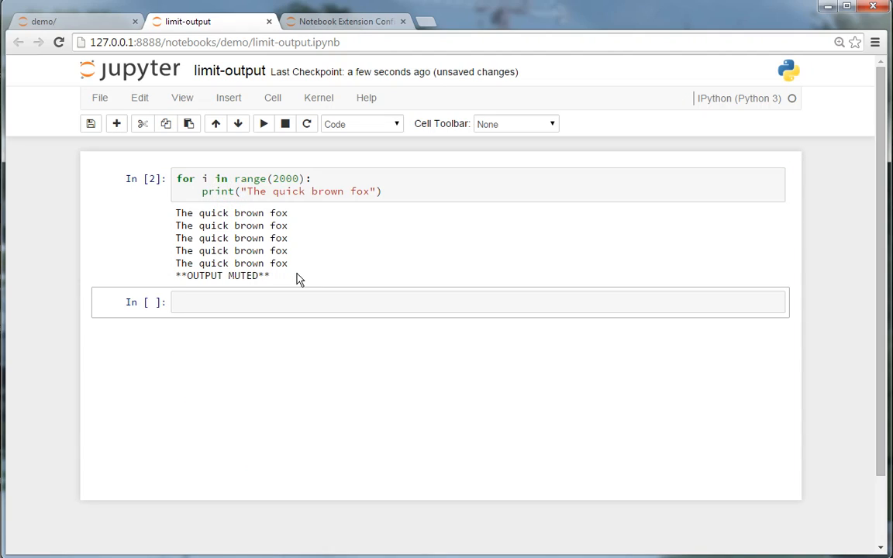
Edit the loop's range value from 2000 to 20000000
{"action": "left_click", "coordinate": [284, 179]}
{"action": "type", "text": "0000"}
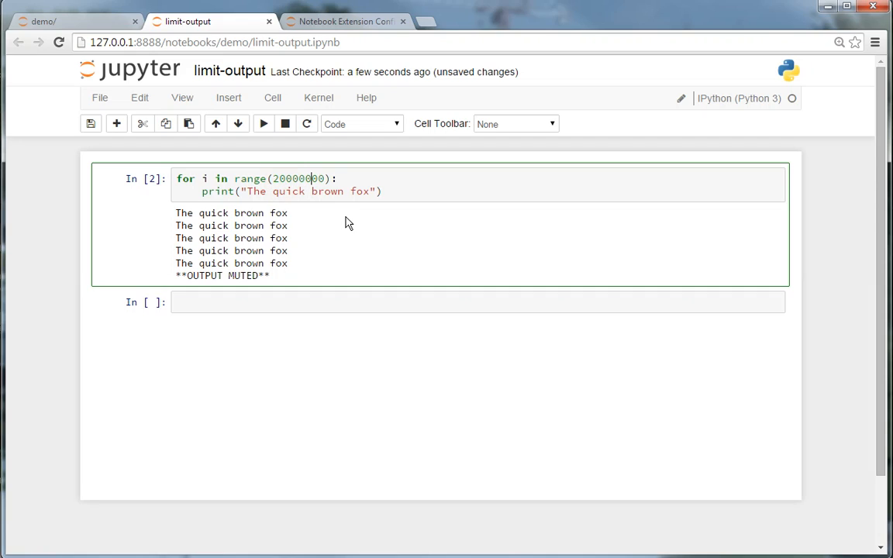
{"action": "mouse_move", "coordinate": [343, 225]}
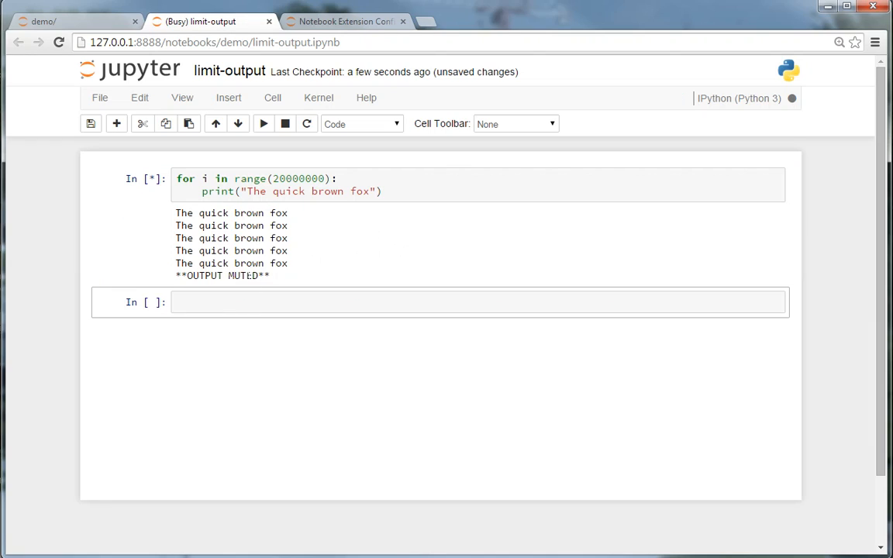
{"action": "mouse_move", "coordinate": [792, 98]}
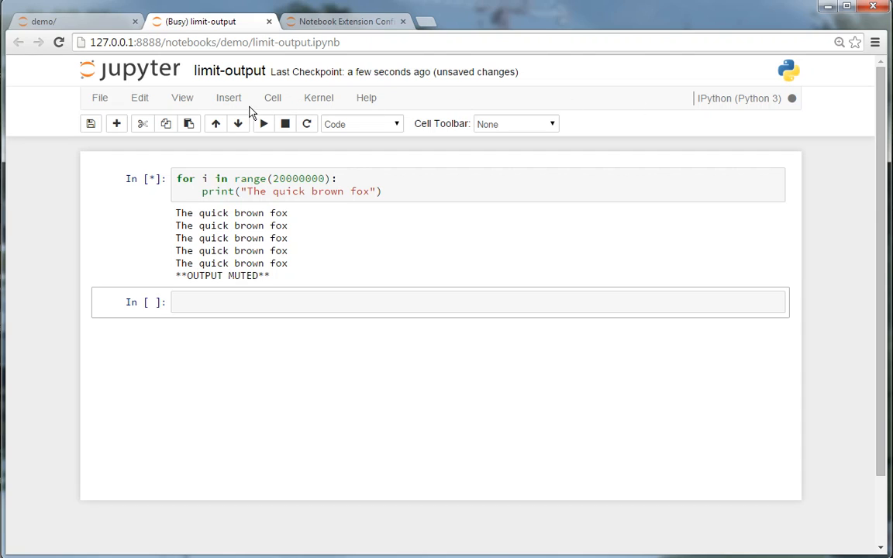
Interrupt the kernel to stop the 20000000-iteration loop
{"action": "left_click", "coordinate": [318, 97]}
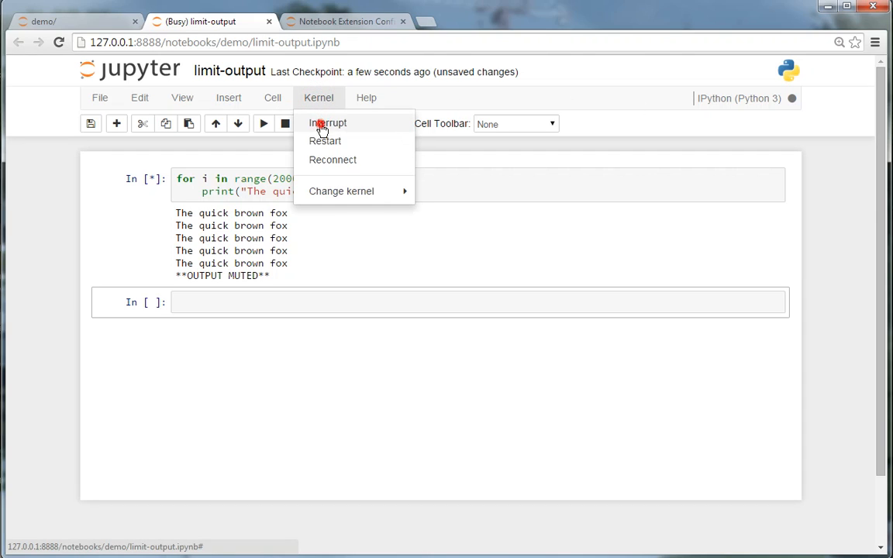
{"action": "left_click", "coordinate": [327, 122]}
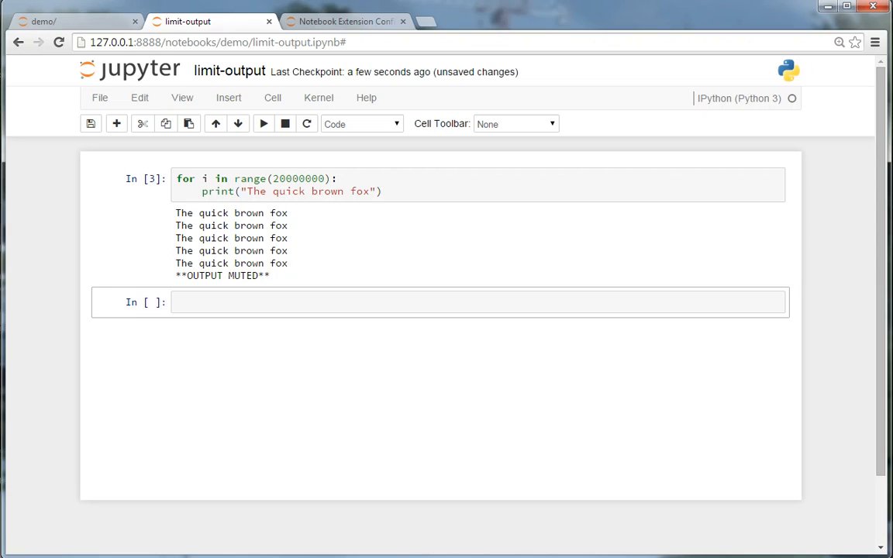
{"action": "mouse_move", "coordinate": [824, 242]}
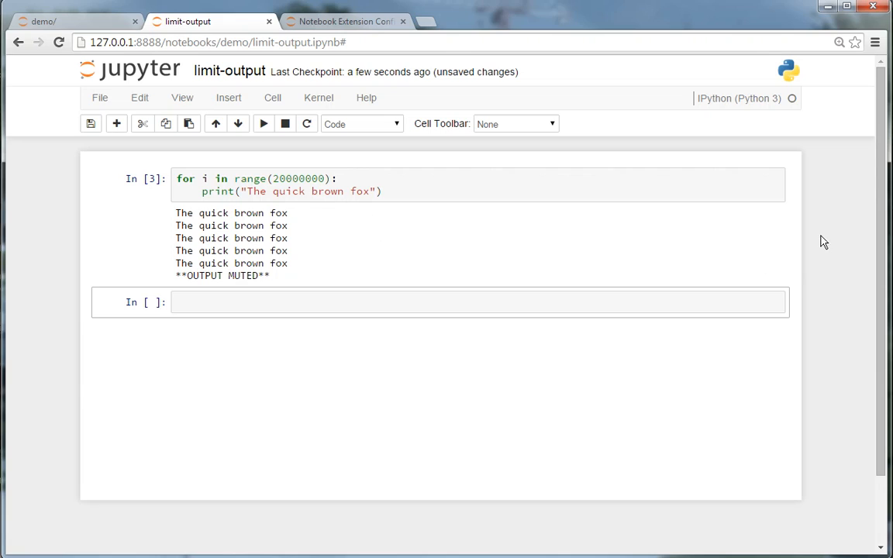
{"action": "mouse_move", "coordinate": [283, 277]}
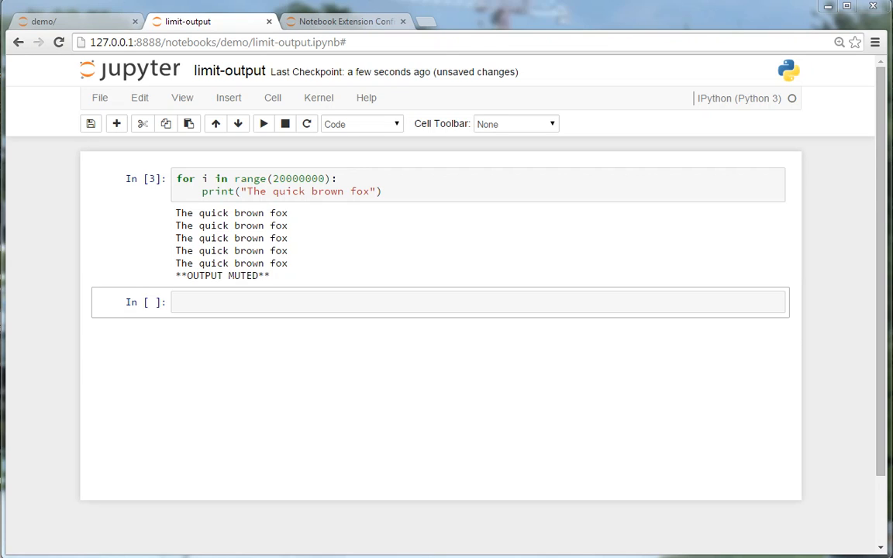
{"action": "mouse_move", "coordinate": [488, 169]}
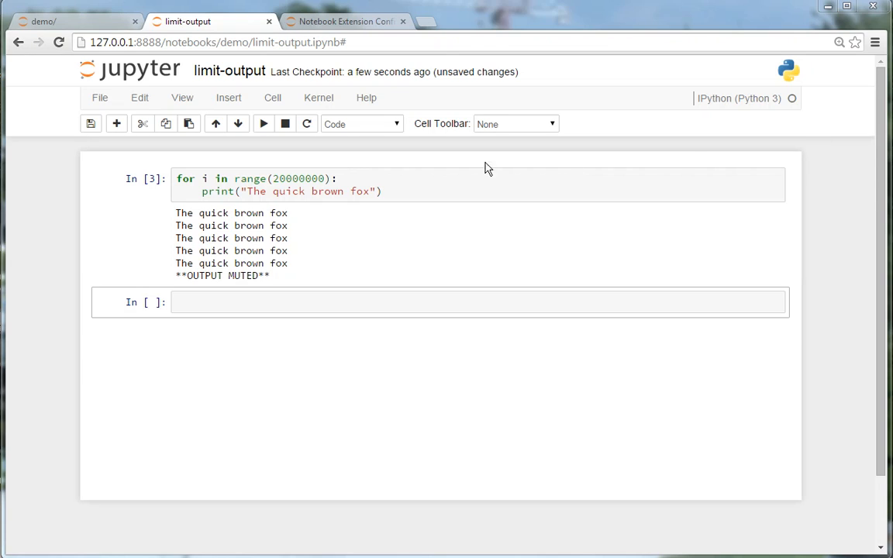
Set limit_output to 2000 via ConfigManager and rerun the range(2000) loop
{"action": "type", "text": "from IPython.html.services.config import ConfigManager"}
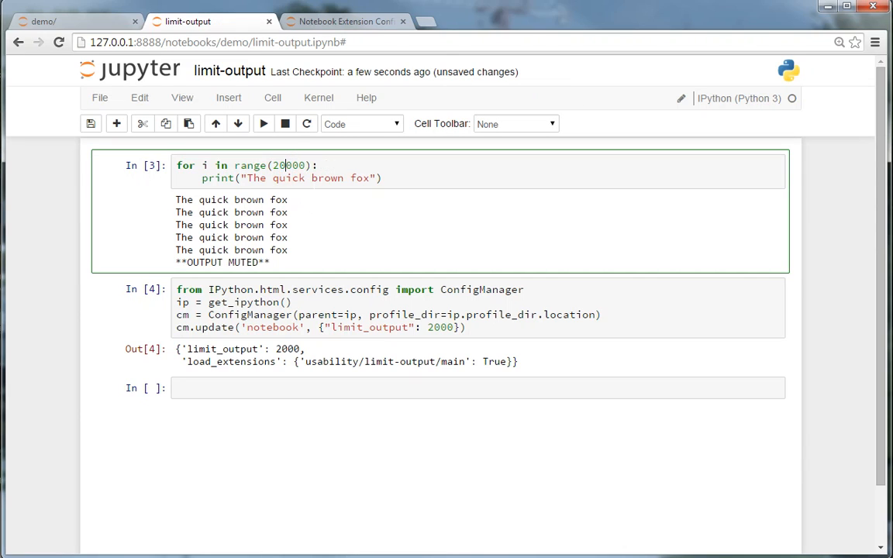
{"action": "left_click", "coordinate": [263, 123]}
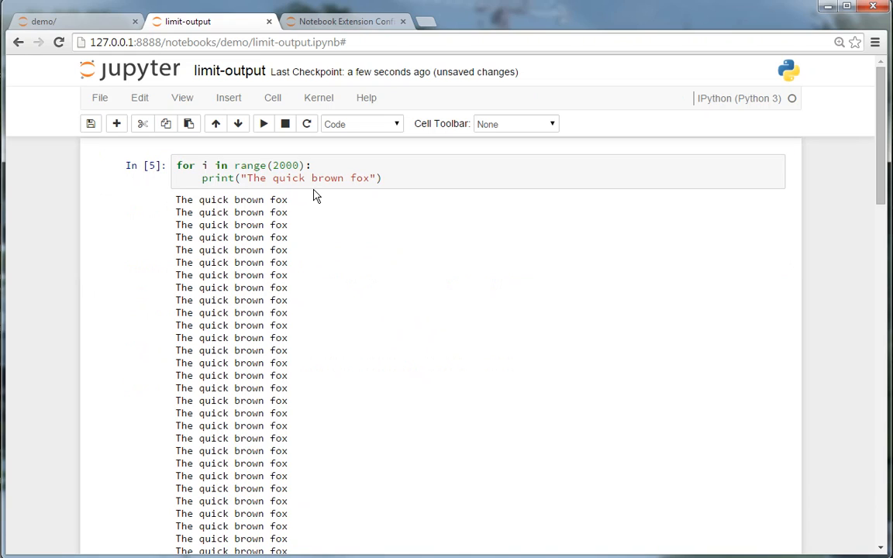
{"action": "scroll", "scroll_direction": "down", "scroll_amount": 3}
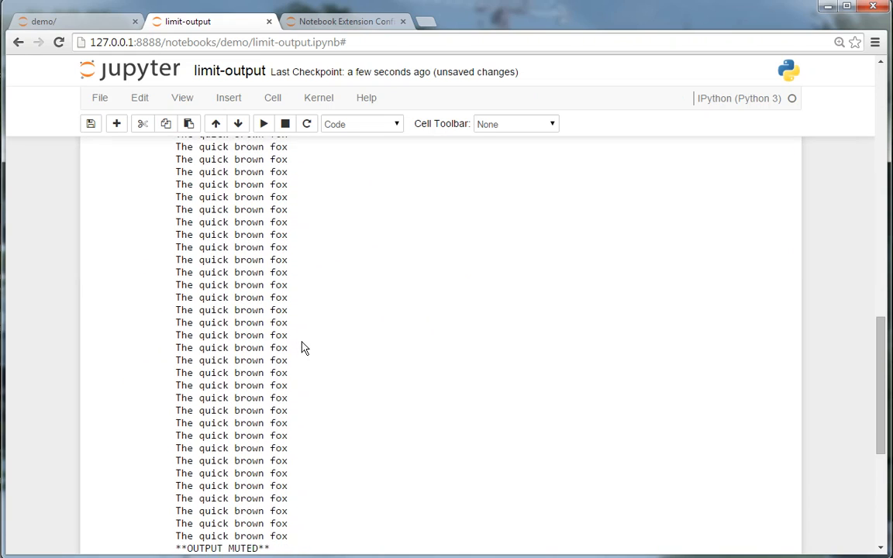